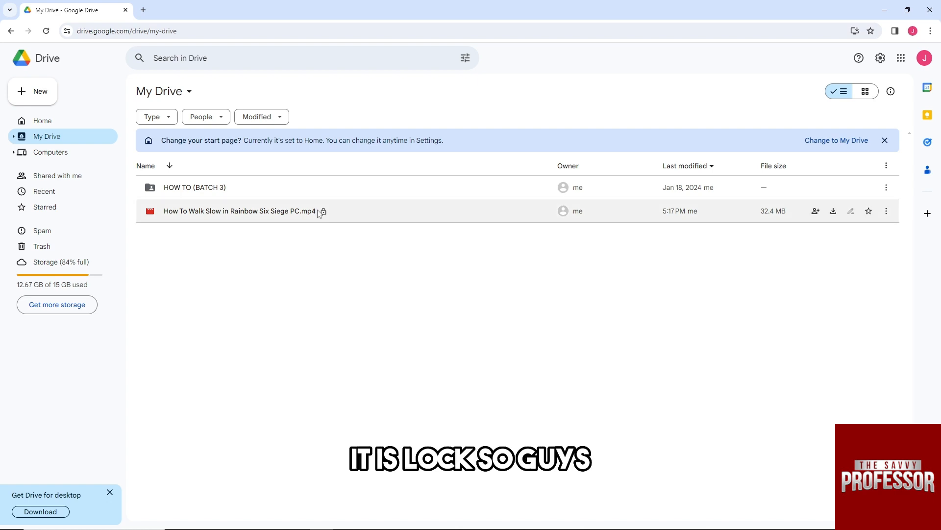
mouse_move(341, 208)
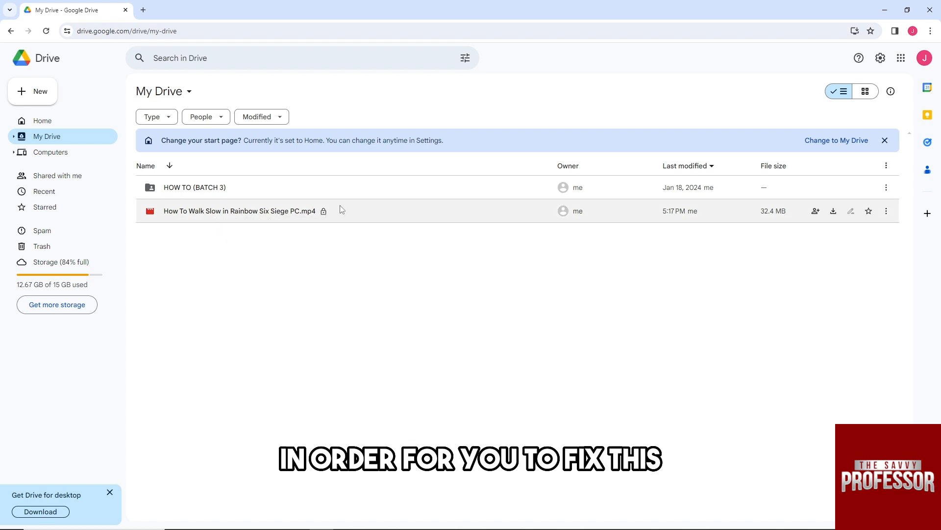
mouse_move(248, 213)
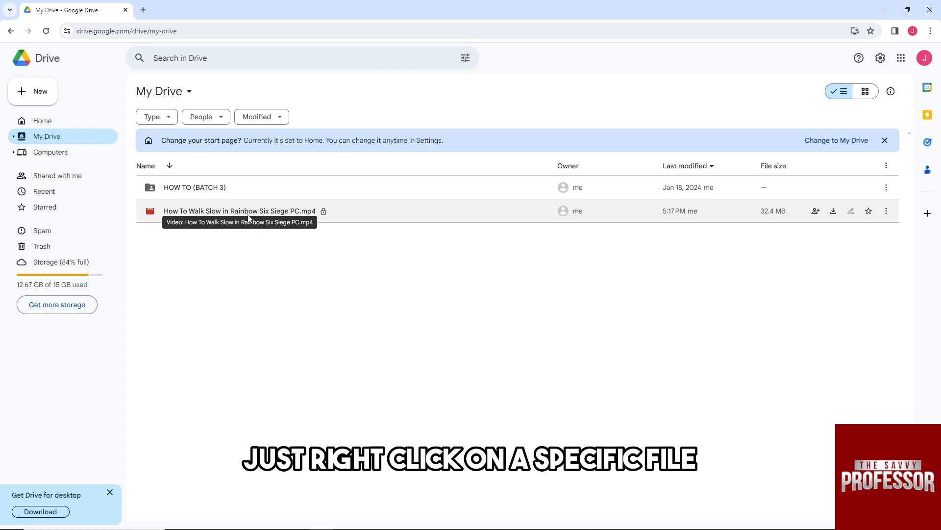
Step: Unlock the 'How To Walk Slow in Rainbow Six Siege PC.mp4' video via File information and confirm
right_click(249, 211)
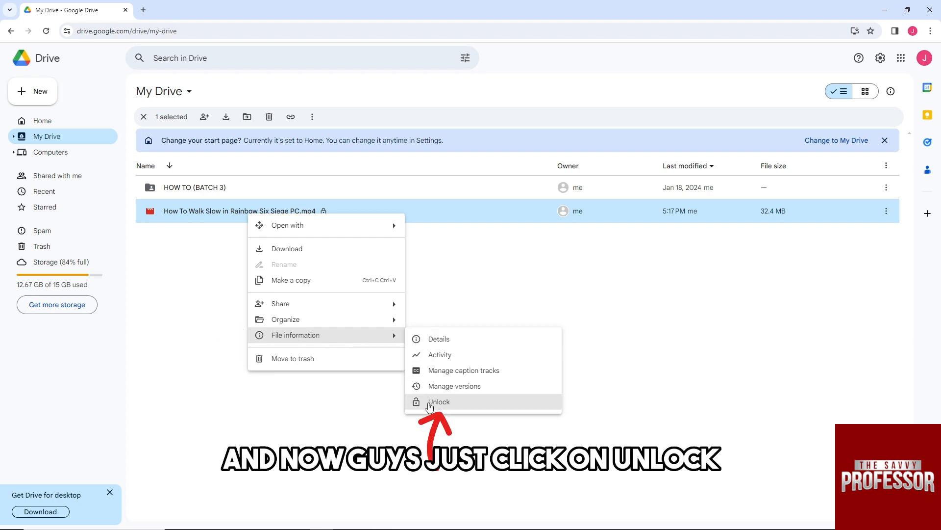
click(438, 401)
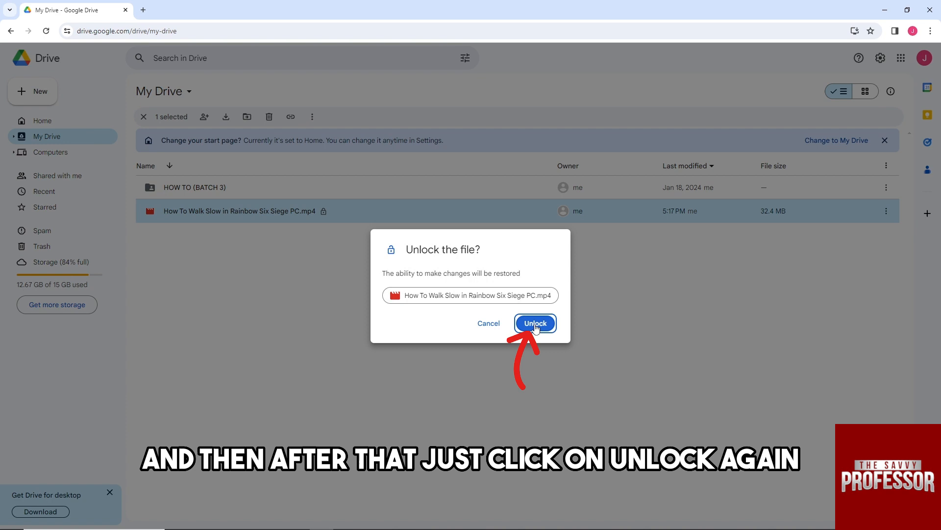
click(535, 323)
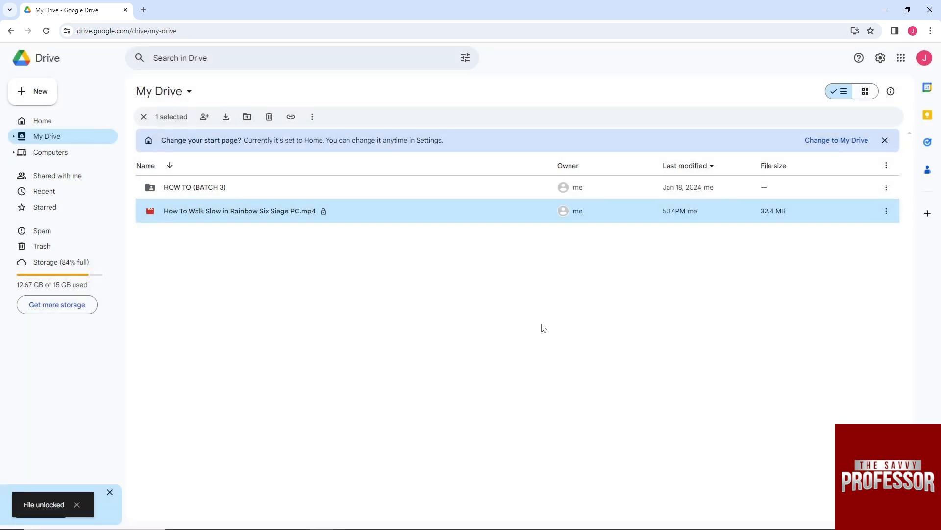
mouse_move(200, 210)
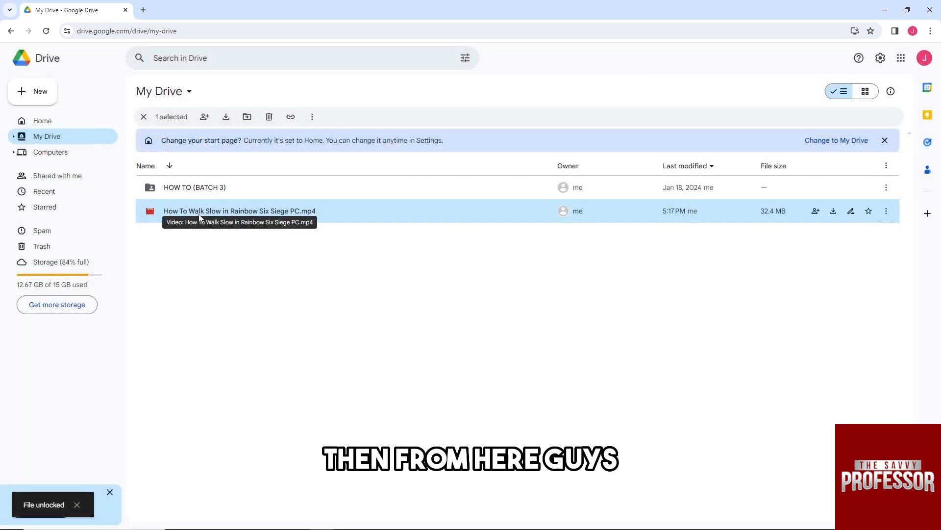
Step: Open the Share dialog for the unlocked Rainbow Six Siege video
right_click(239, 211)
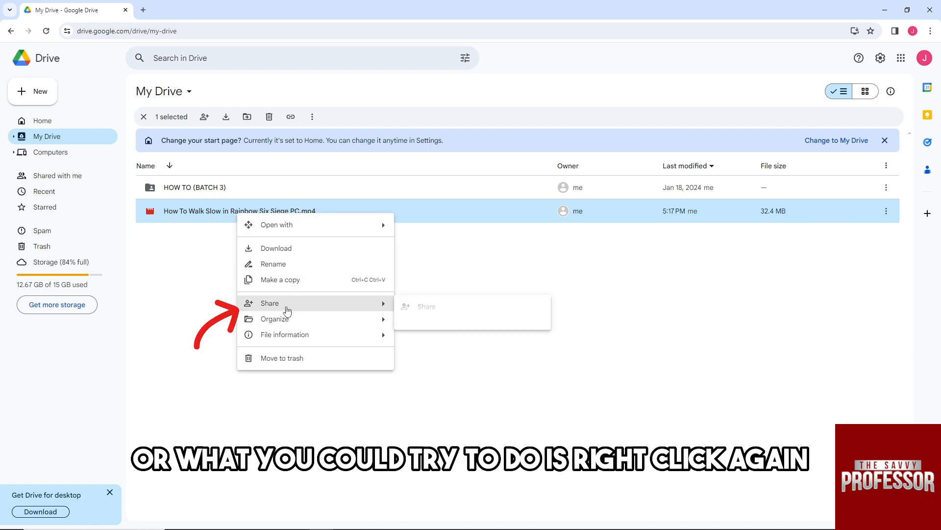
mouse_move(262, 304)
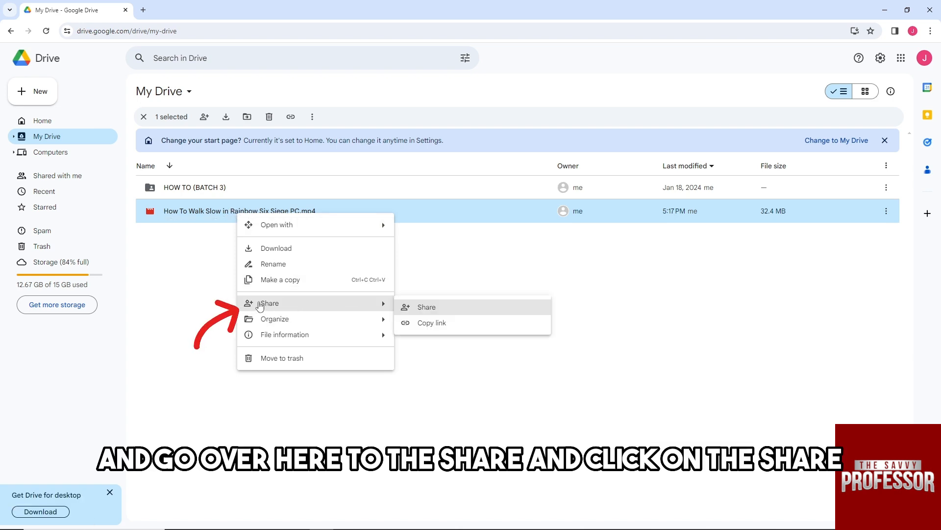
click(426, 307)
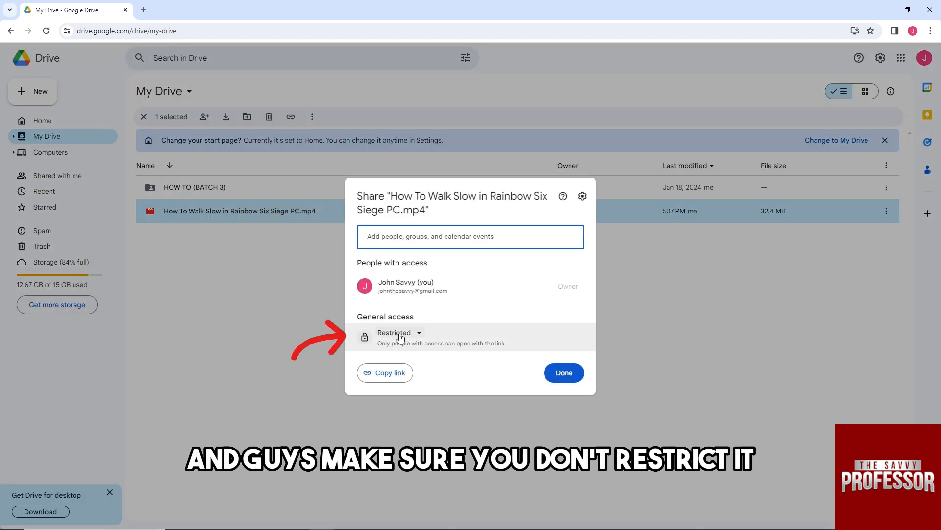
Step: Change the video's general access from Restricted to Anyone with the link
click(399, 332)
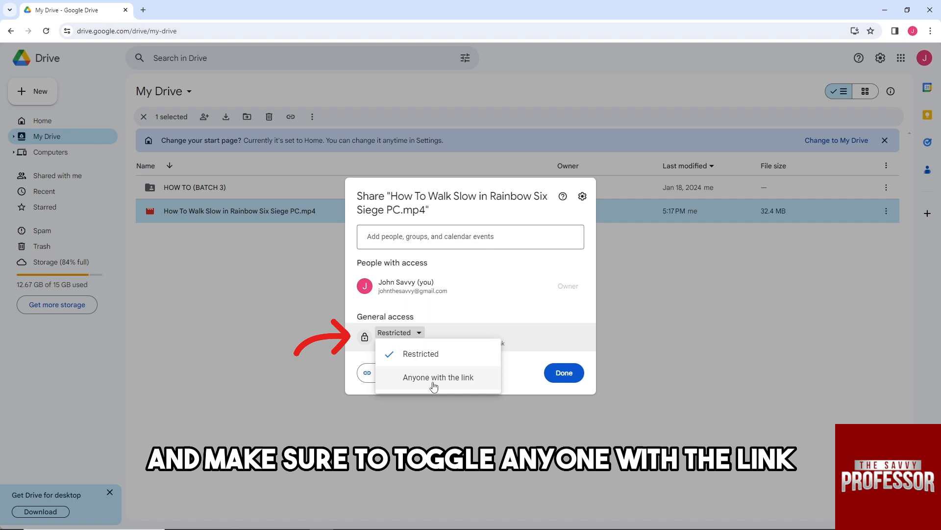
click(438, 377)
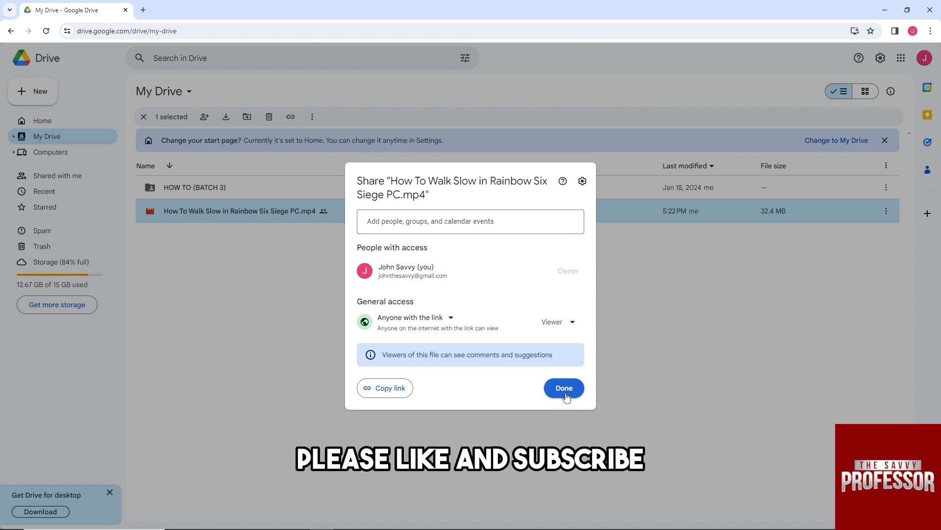
mouse_move(430, 434)
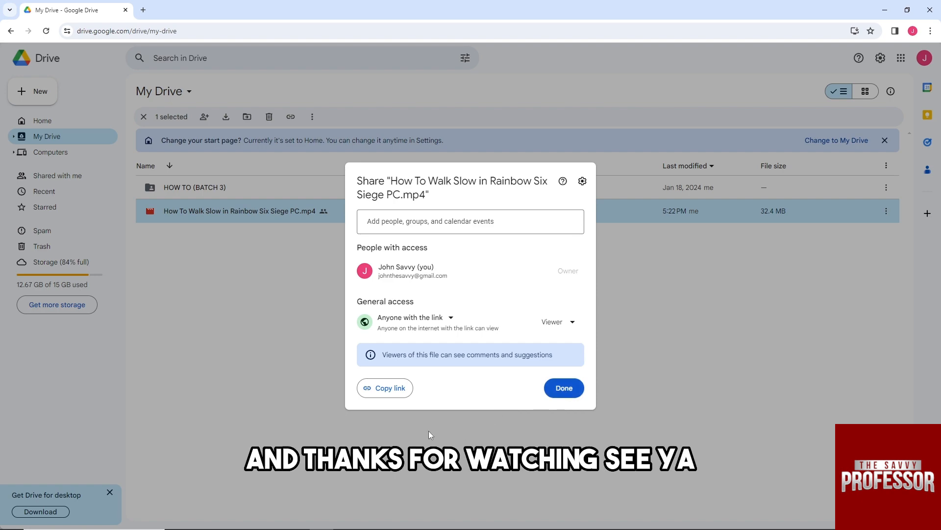